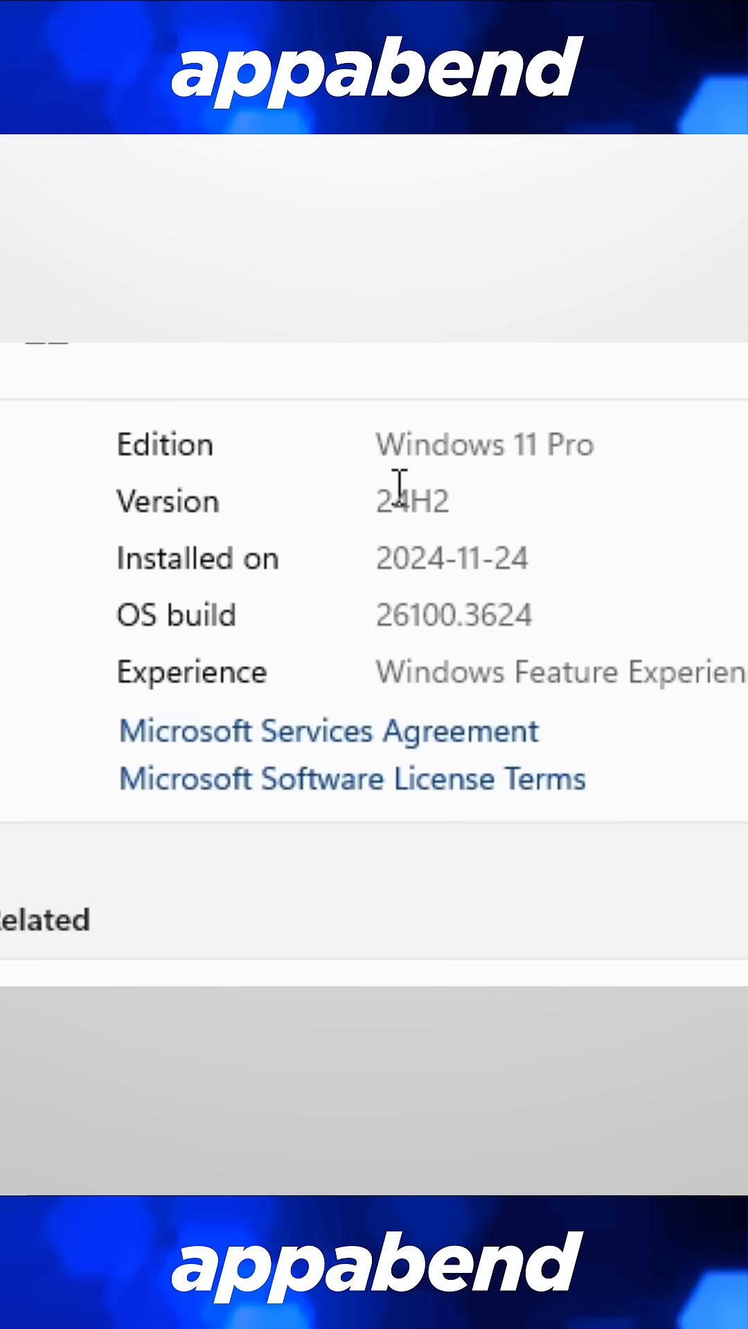
mouse_move(380, 500)
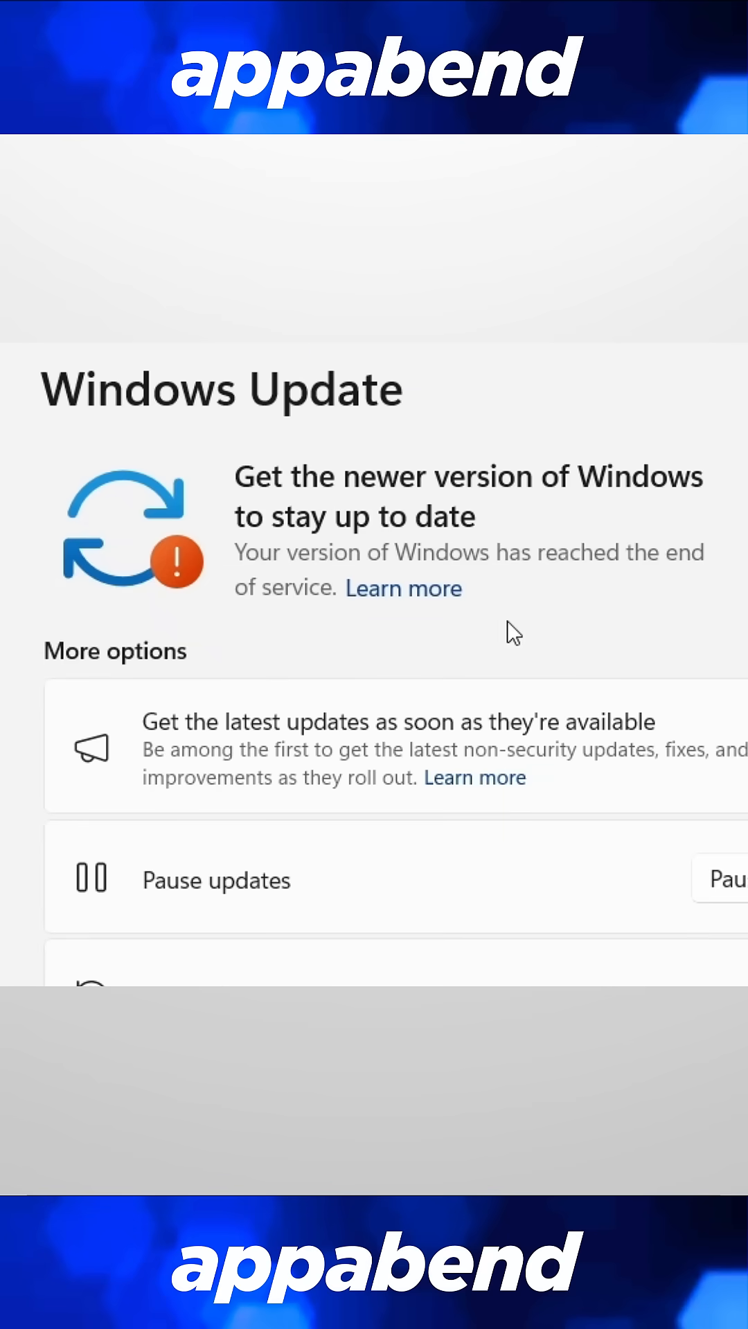
mouse_move(608, 612)
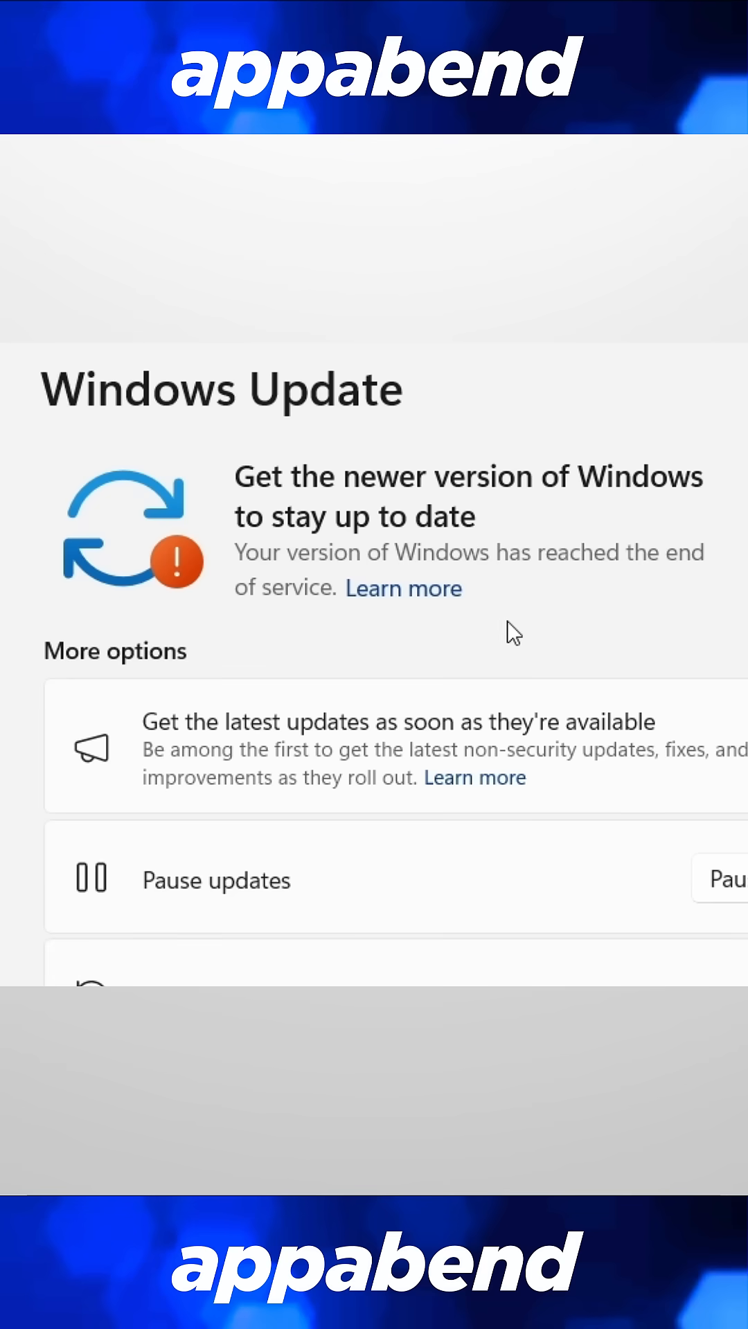
mouse_move(606, 612)
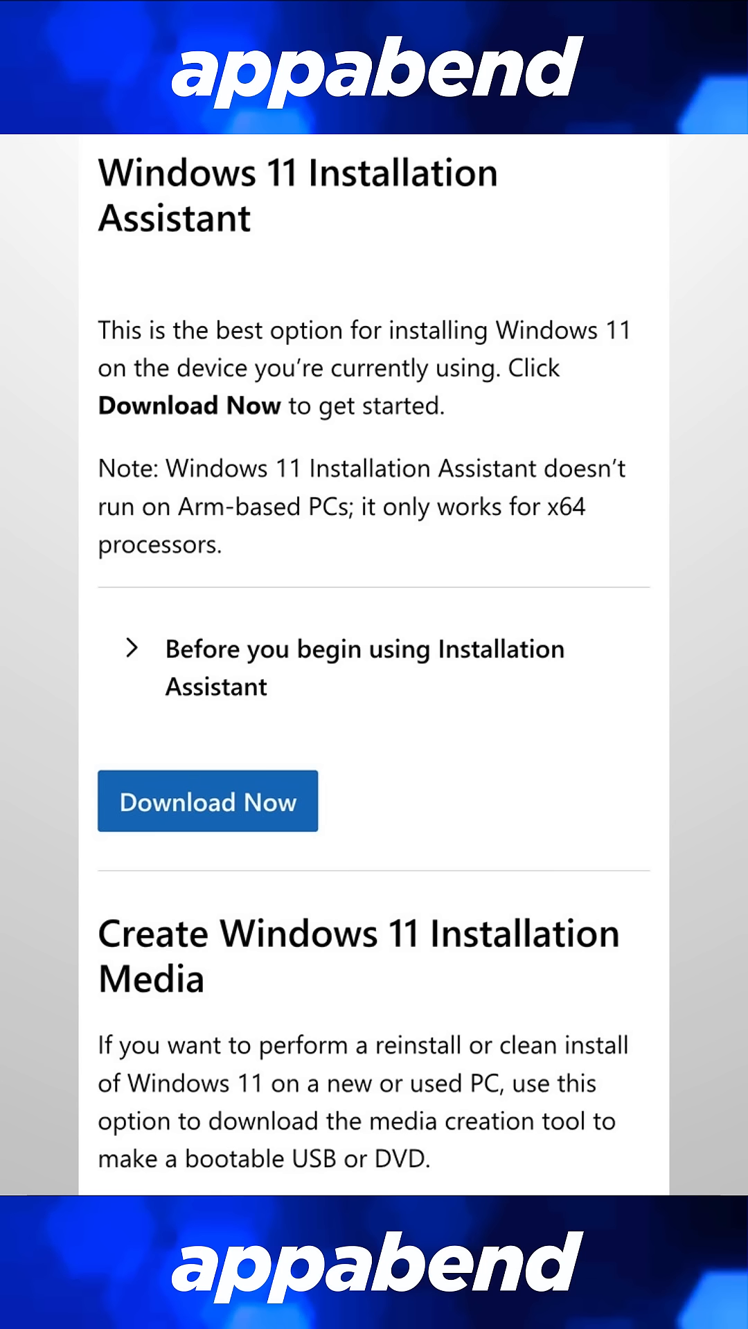
Step: Start the Windows 11 Installation Assistant download with Download Now
left_click(207, 800)
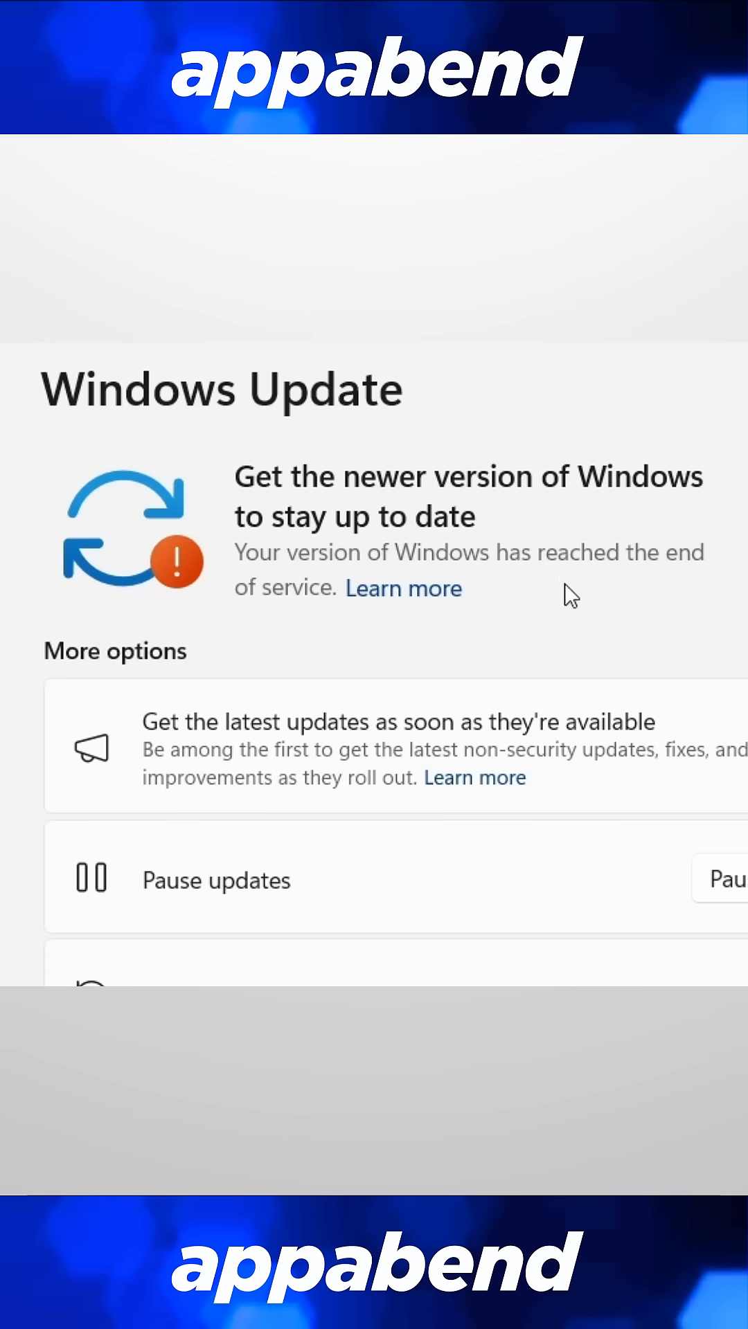
mouse_move(605, 611)
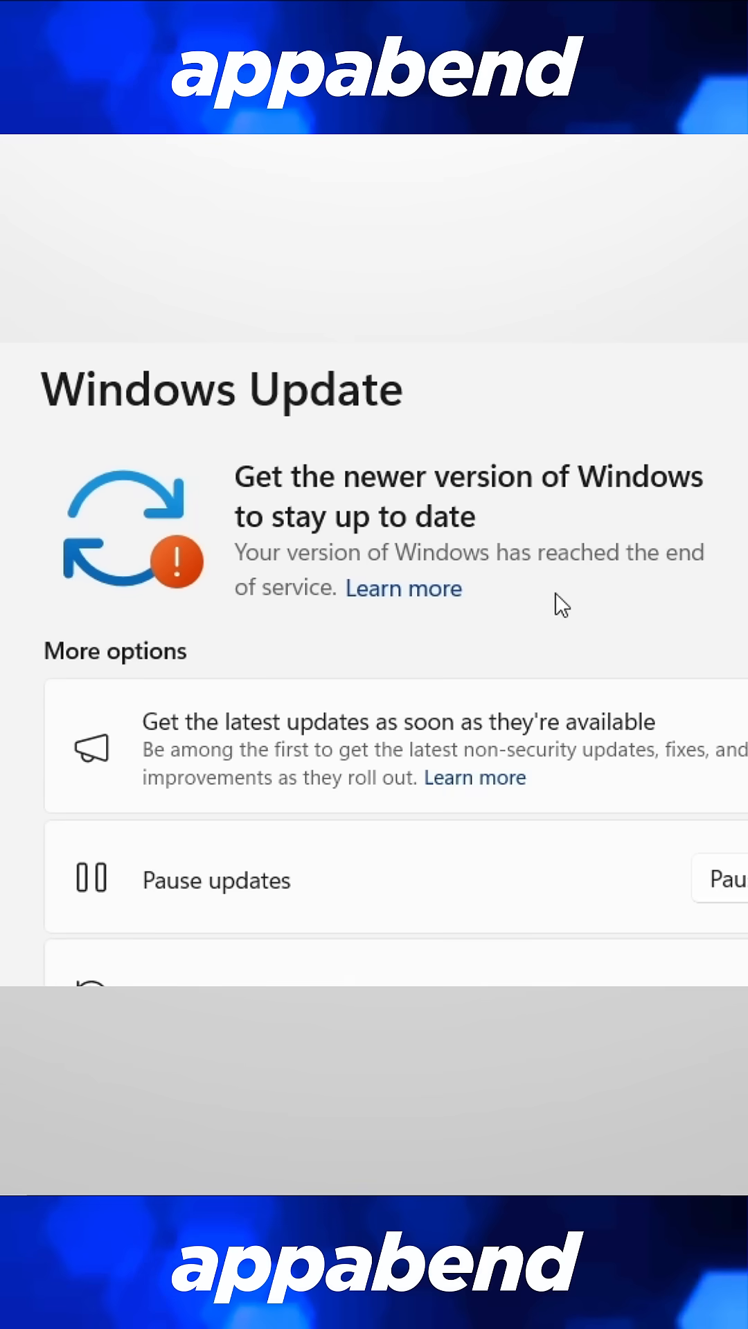
mouse_move(542, 624)
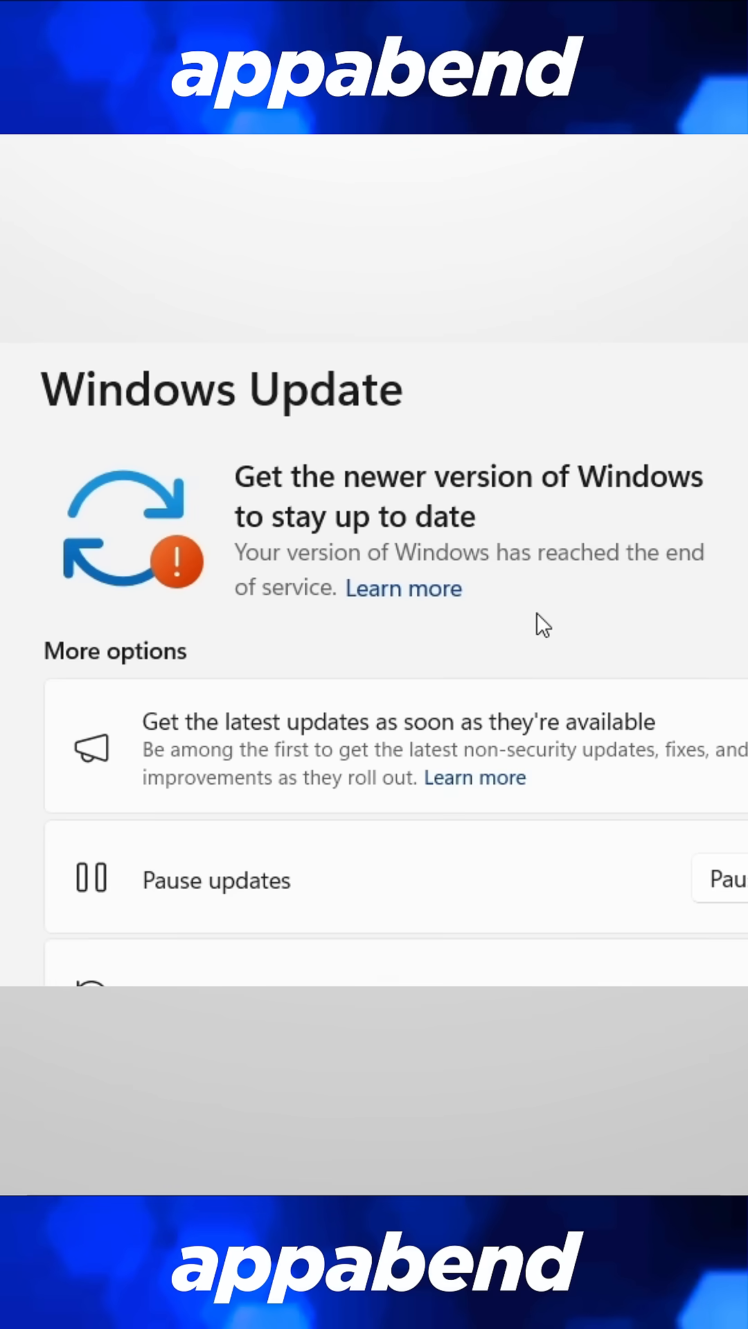